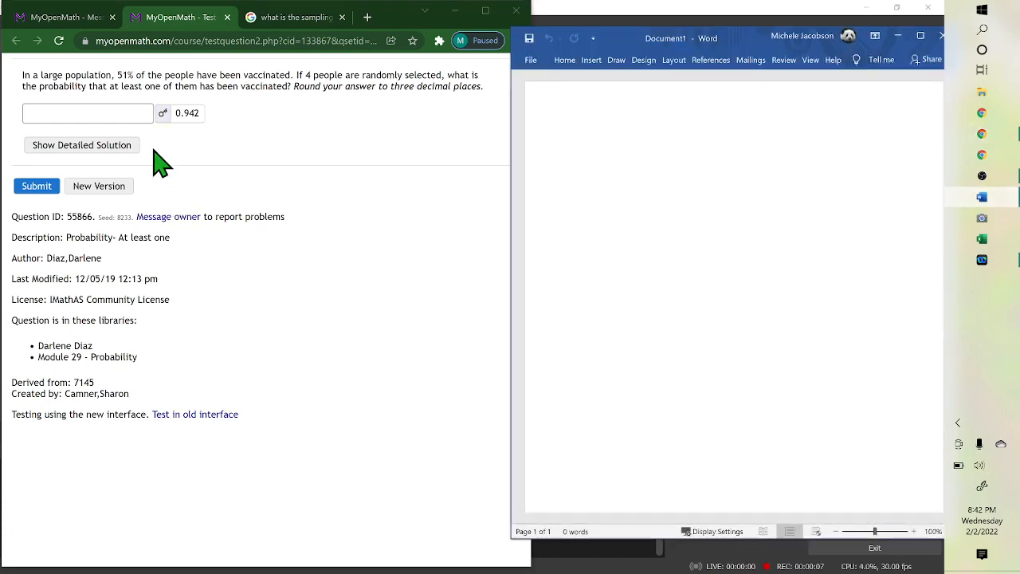
mouse_move(172, 111)
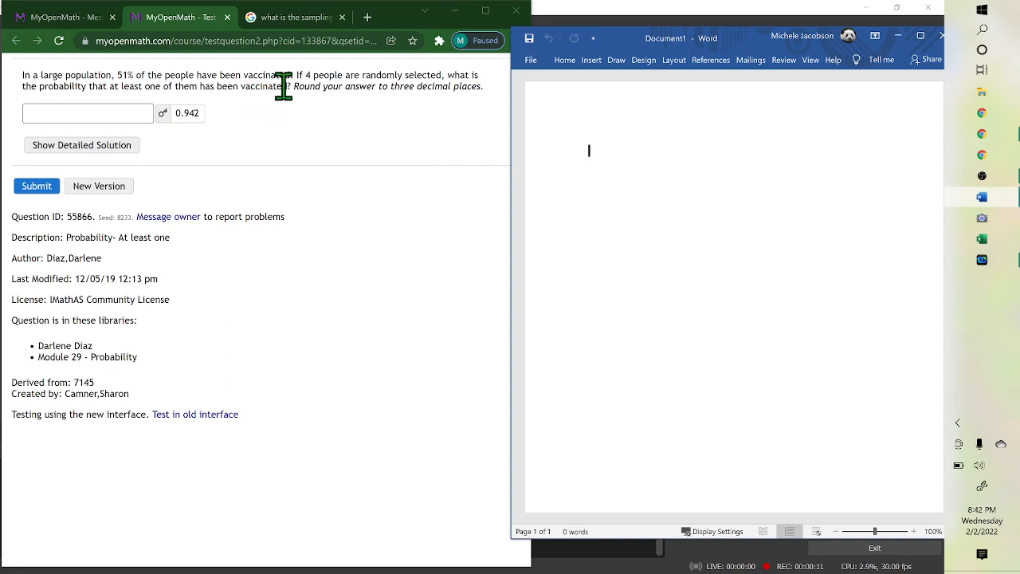
mouse_move(423, 86)
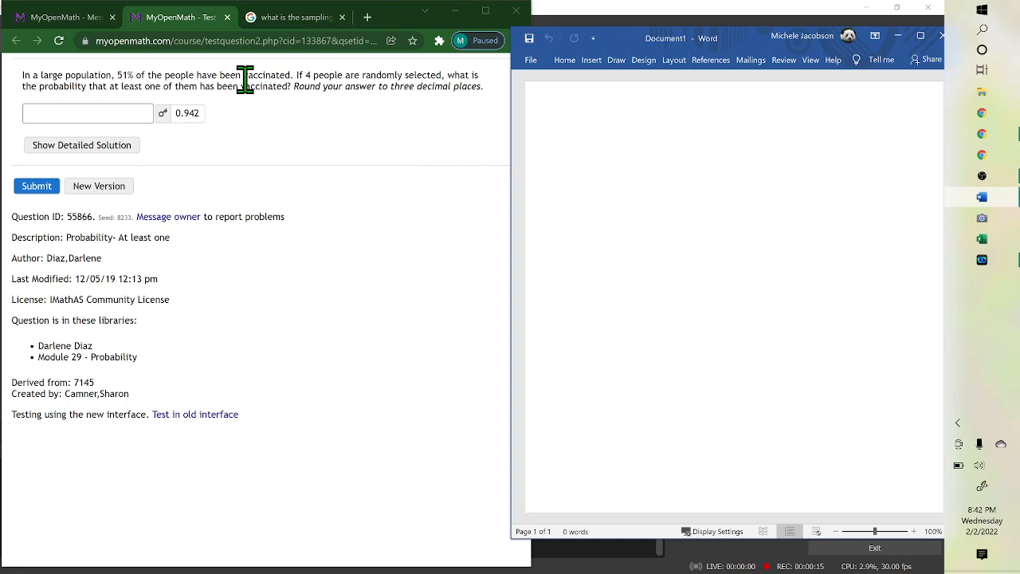
mouse_move(232, 120)
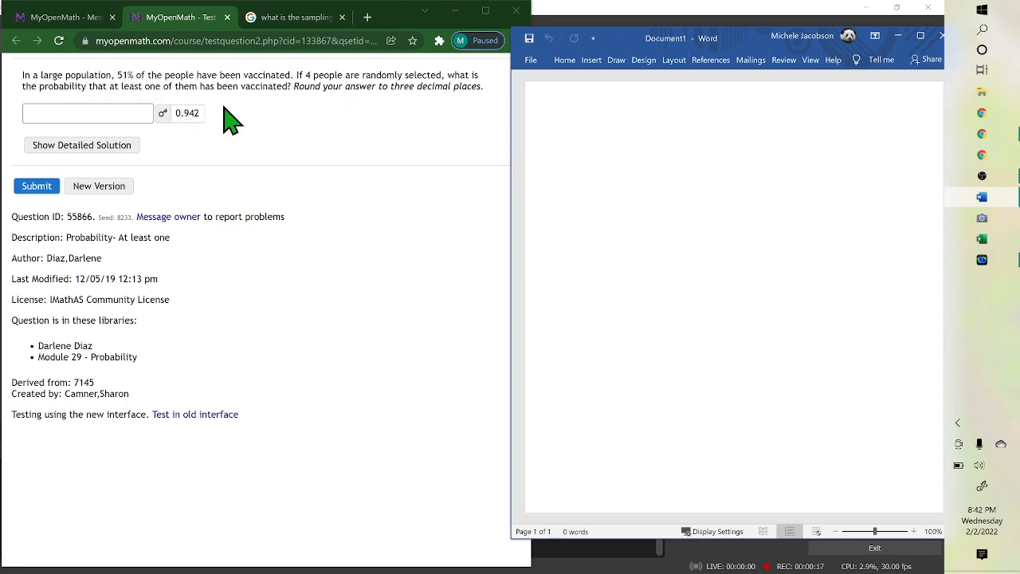
mouse_move(275, 127)
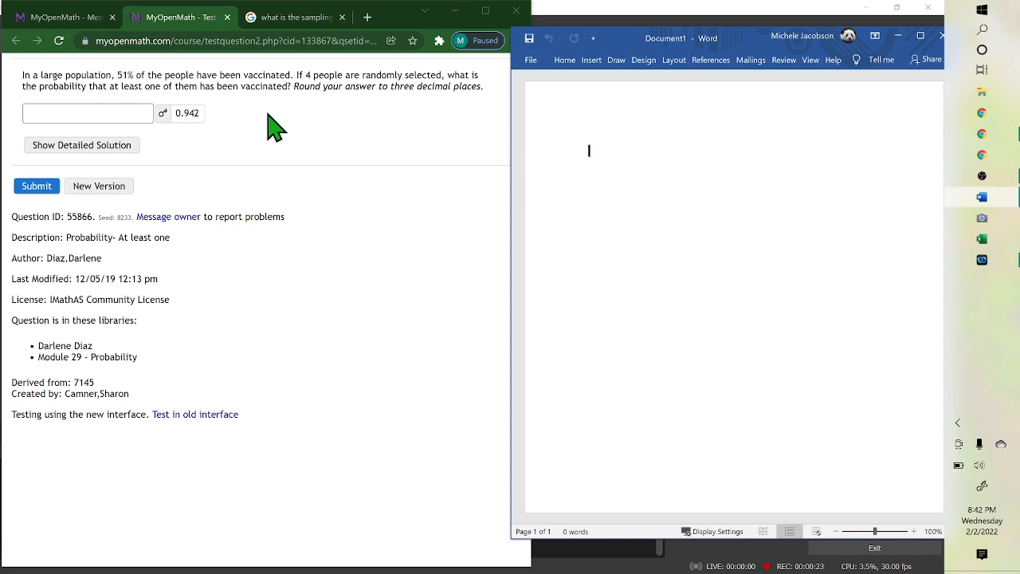
mouse_move(510, 199)
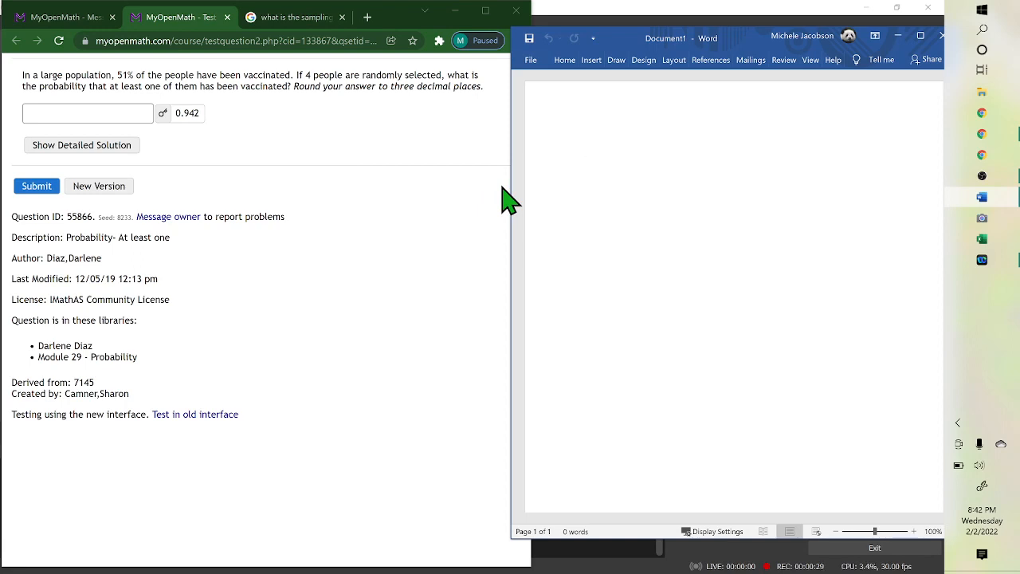
Type 'P(none of the 4)' with 'P(Not vaccinated) =' on a line above it
text(P()
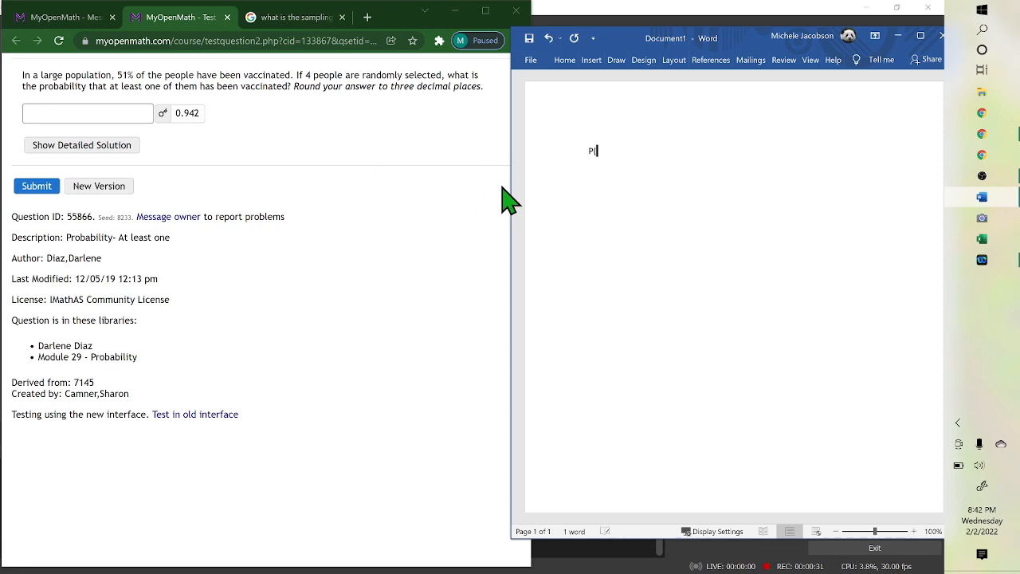
text(n)
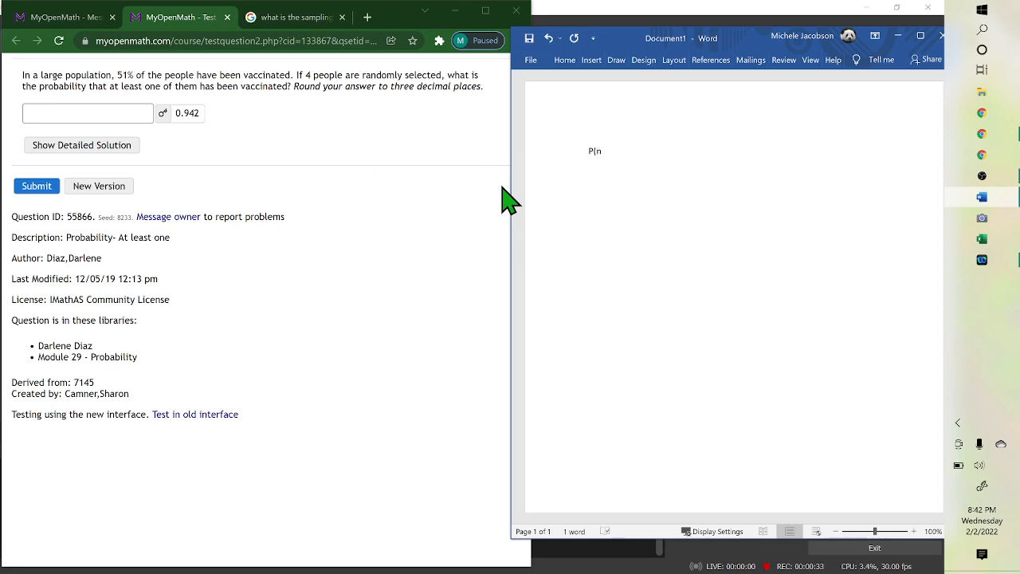
key(Backspace)
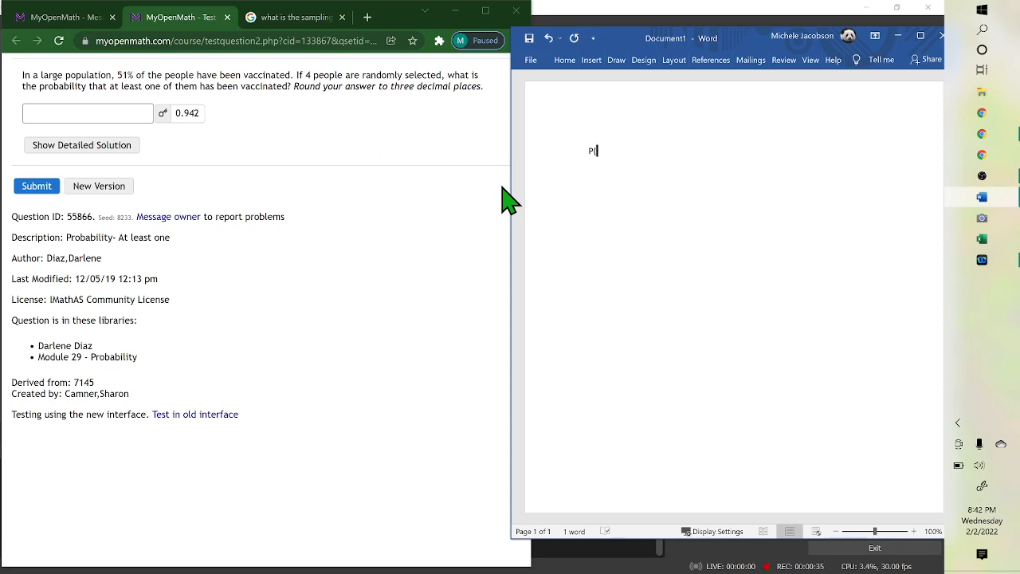
text(n)
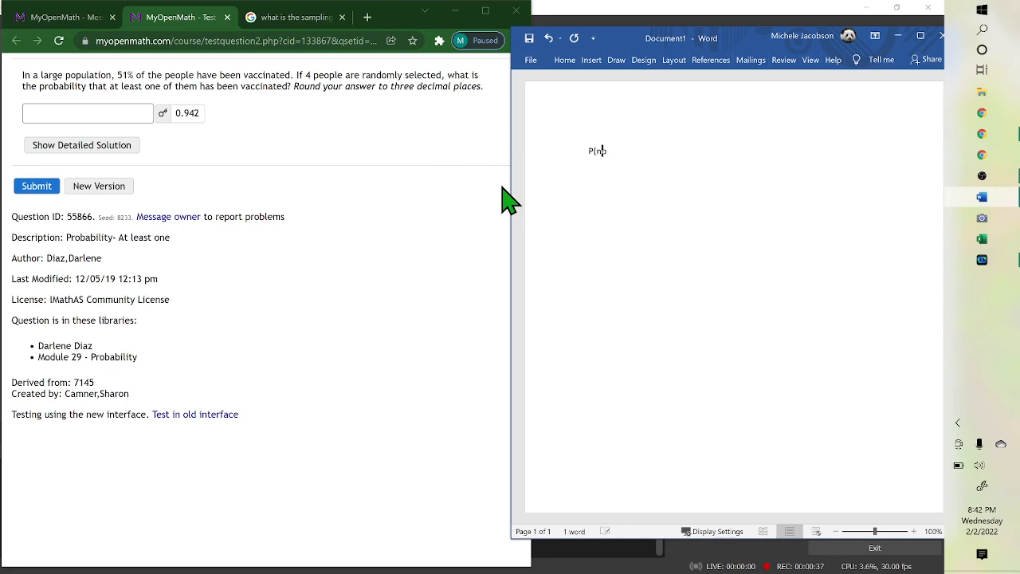
text(one of t)
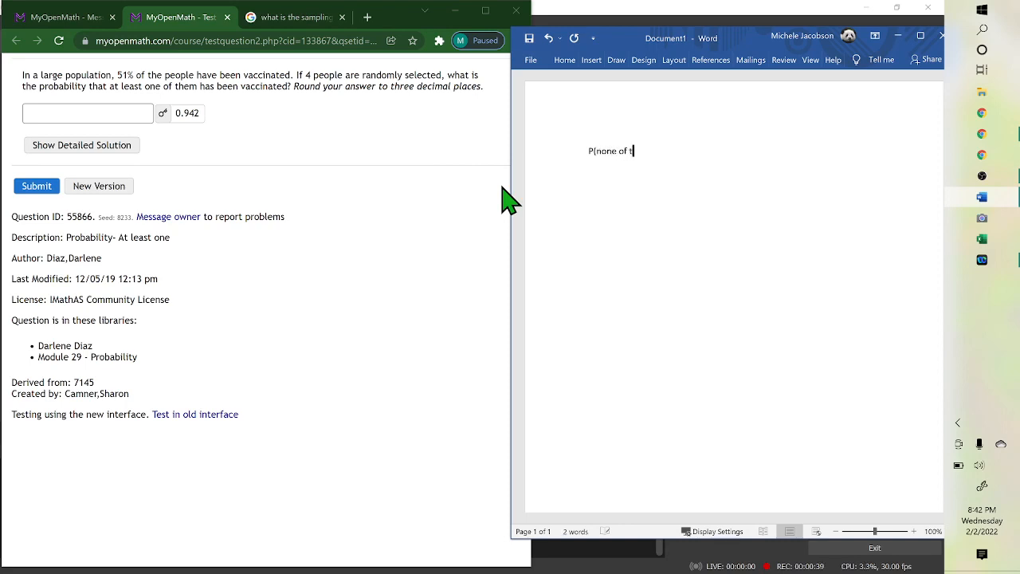
text(he 4)
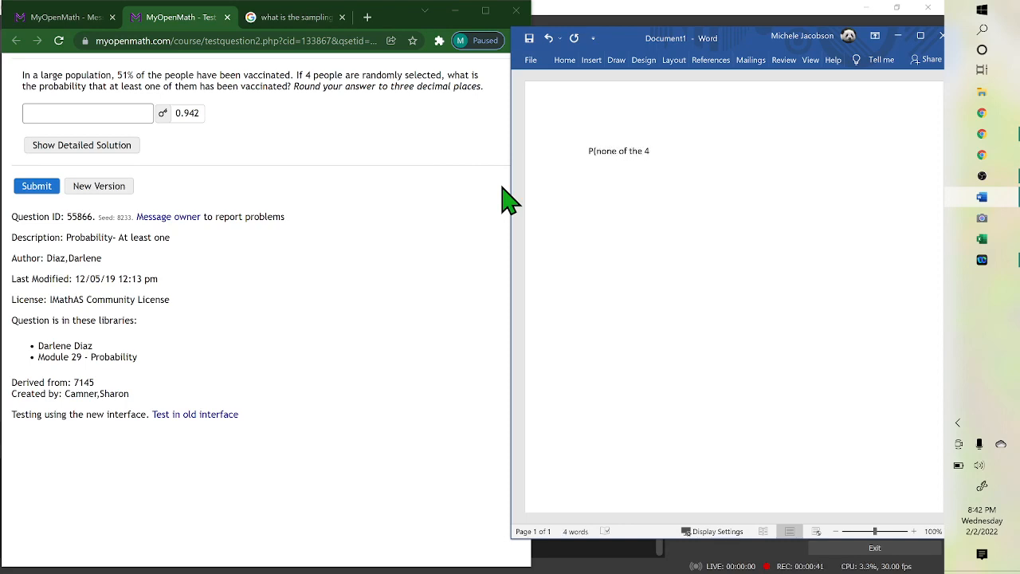
text())
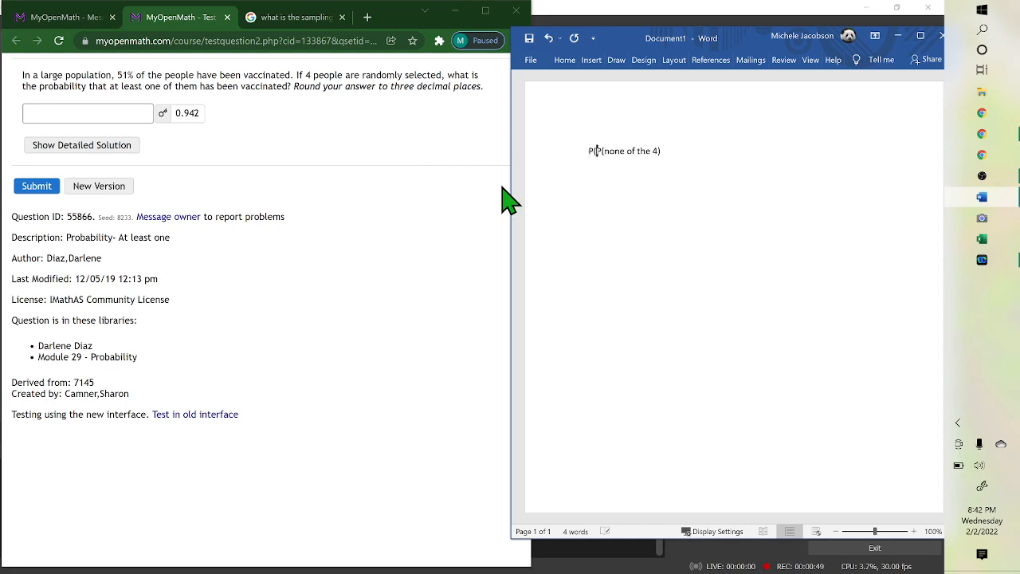
text(Not vaccinated) =)
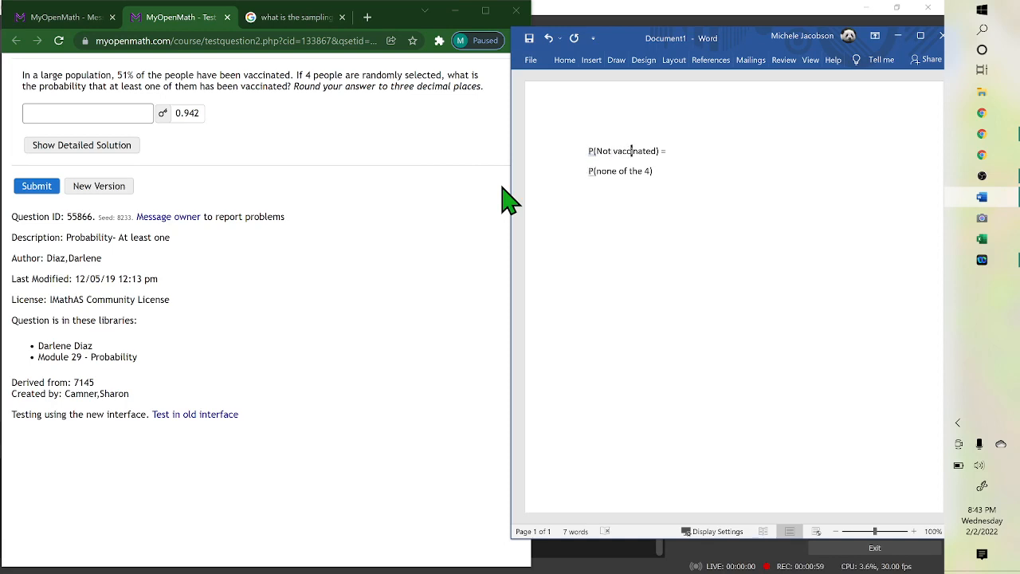
mouse_move(192, 85)
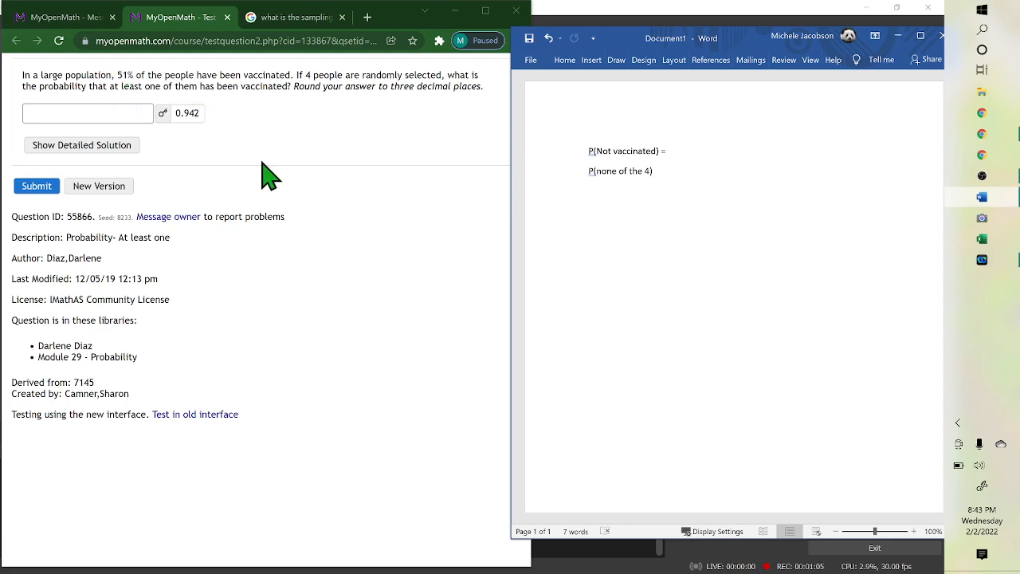
mouse_move(325, 251)
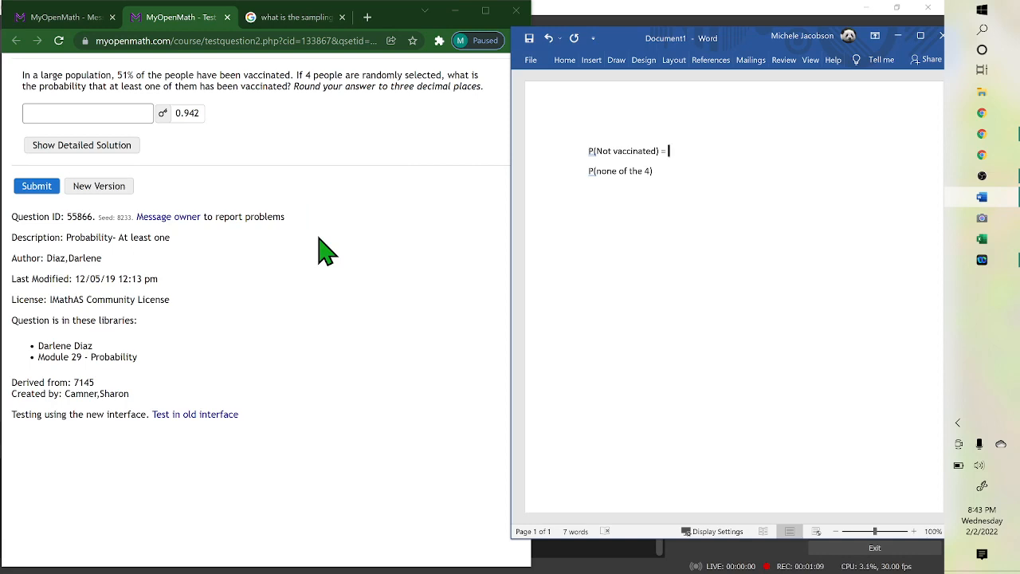
Complete the first line as P(Not vaccinated) = 1-.51 = .49
text(1-.)
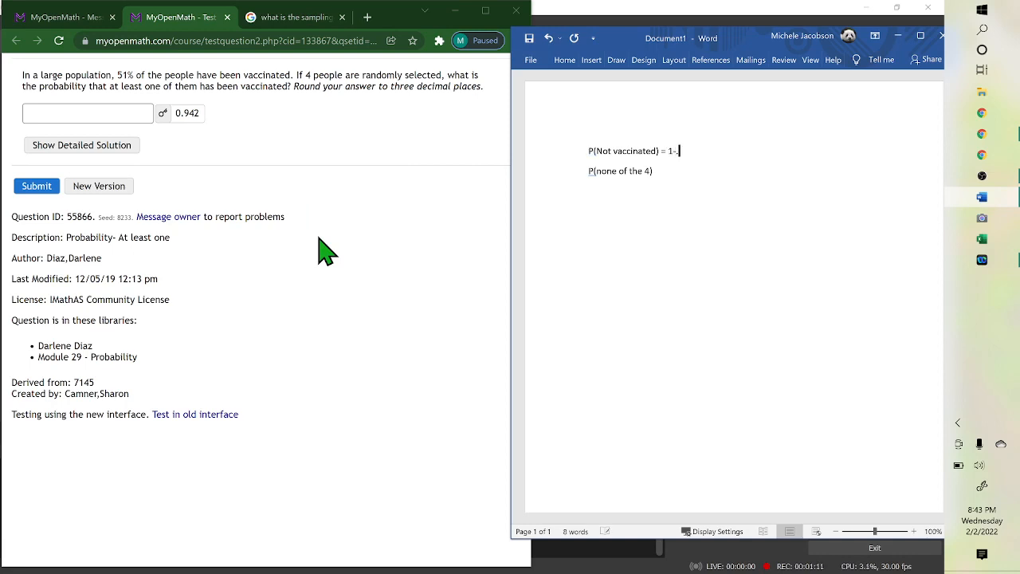
text(51 =)
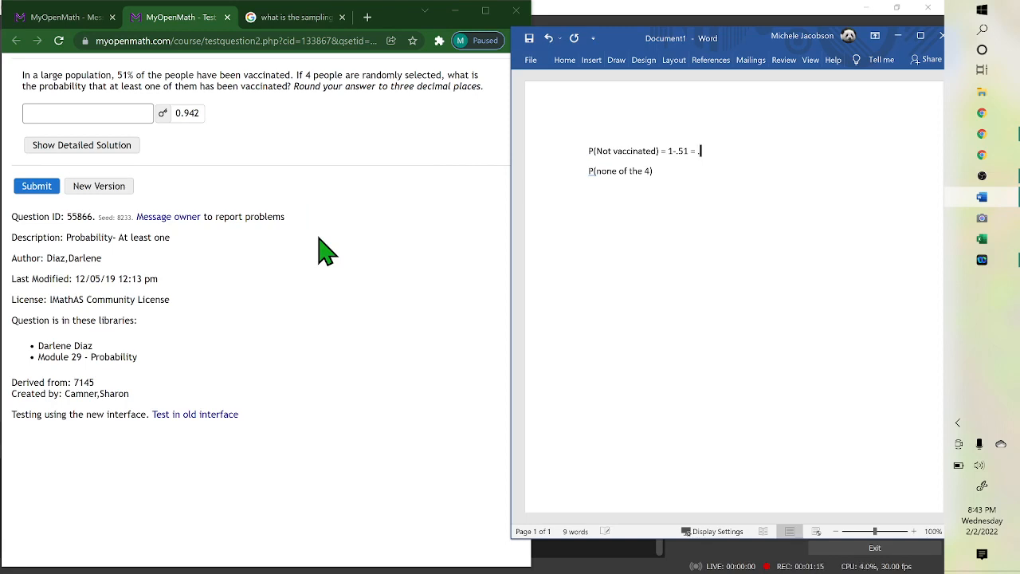
text(.49)
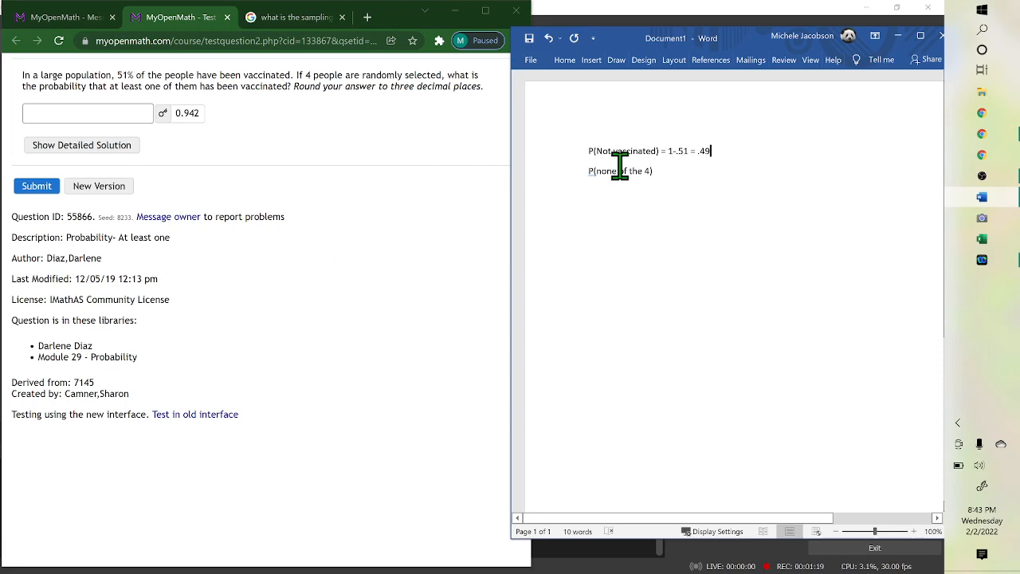
mouse_move(696, 151)
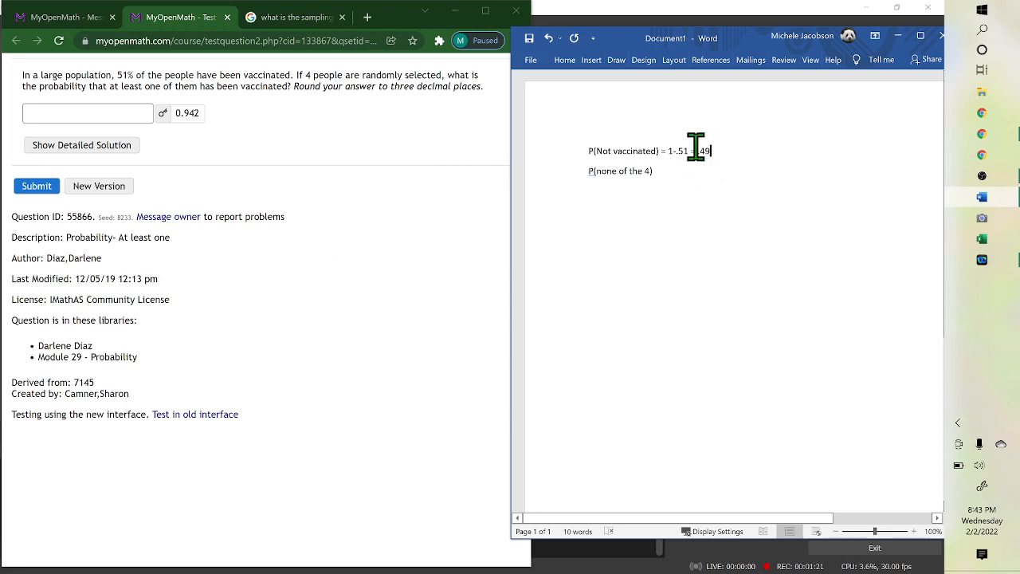
Complete the second line as '= (.49)(.49)(.49)(.49) = 0.057648'
text(=)
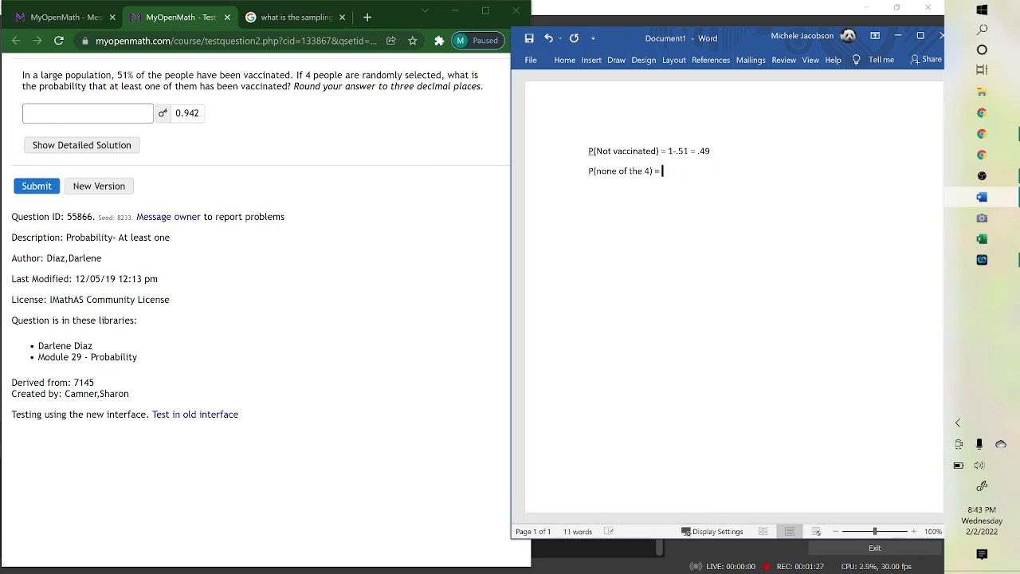
text(()
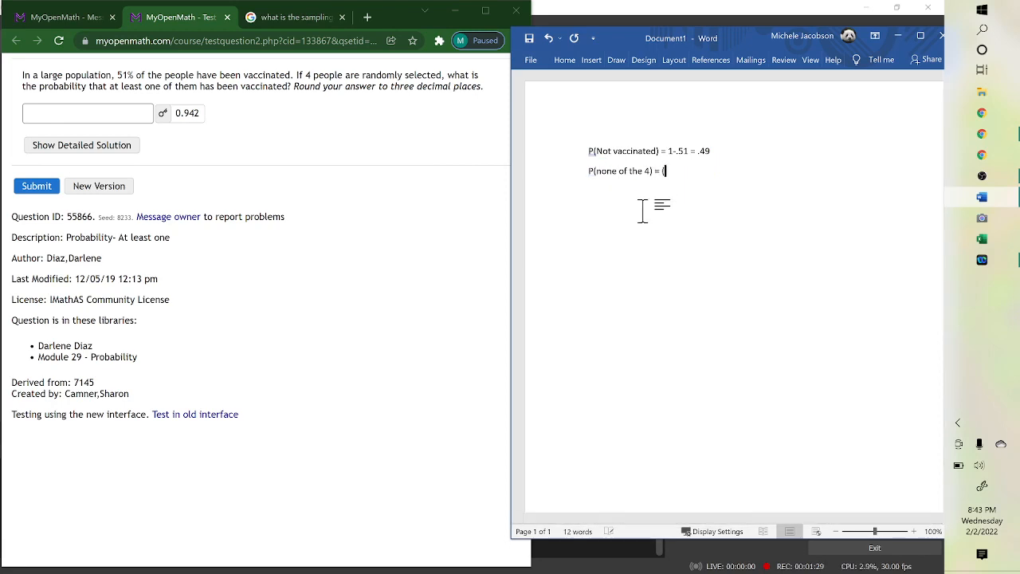
text(.49)(.49)(.49)
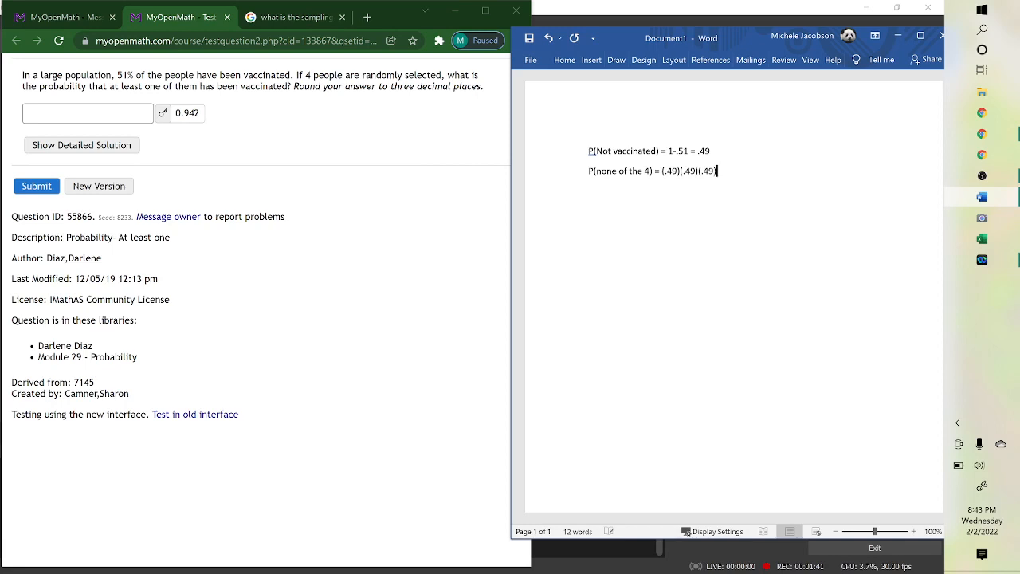
text((.49) =)
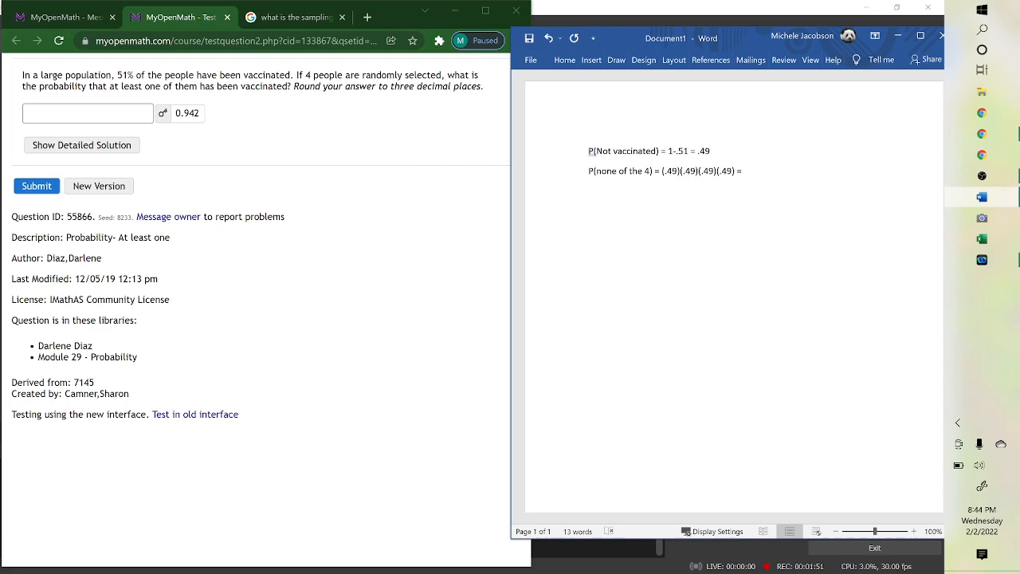
text(0.0)
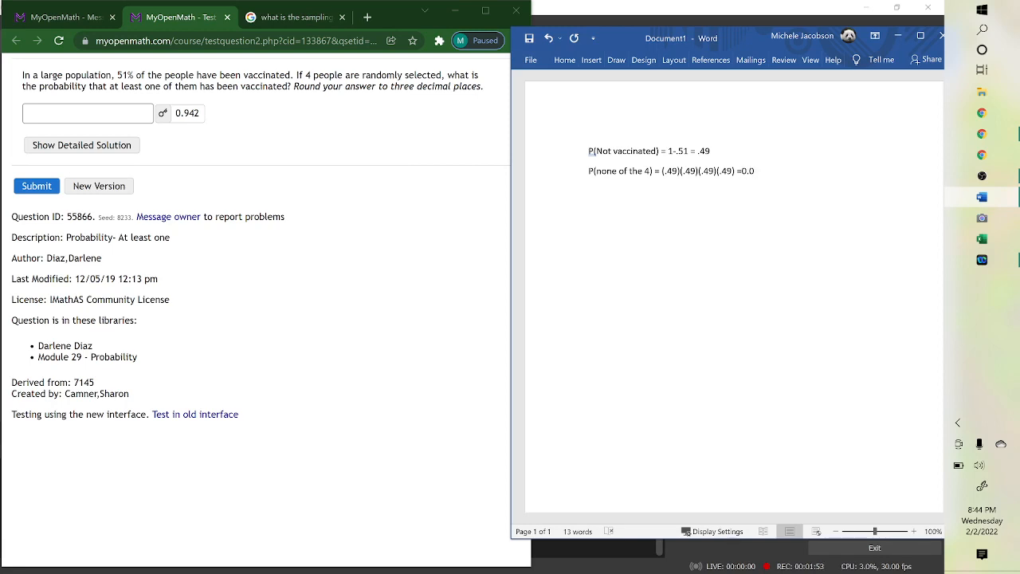
text(57648)
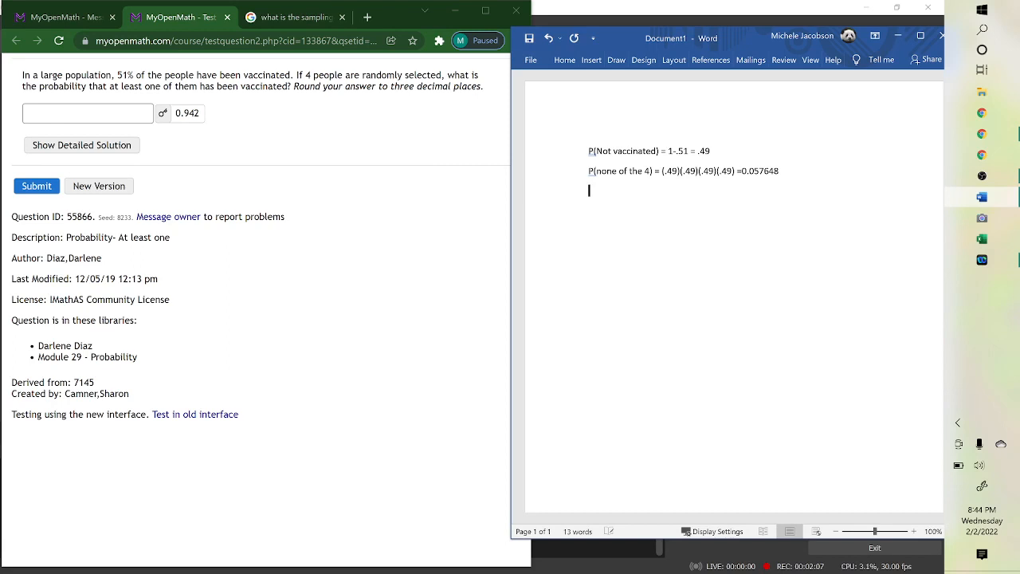
Write 'P(At least one is vaccinated) = 1 – P(None of the 4 are vaccinated)' and start a new line
text(P(At least)
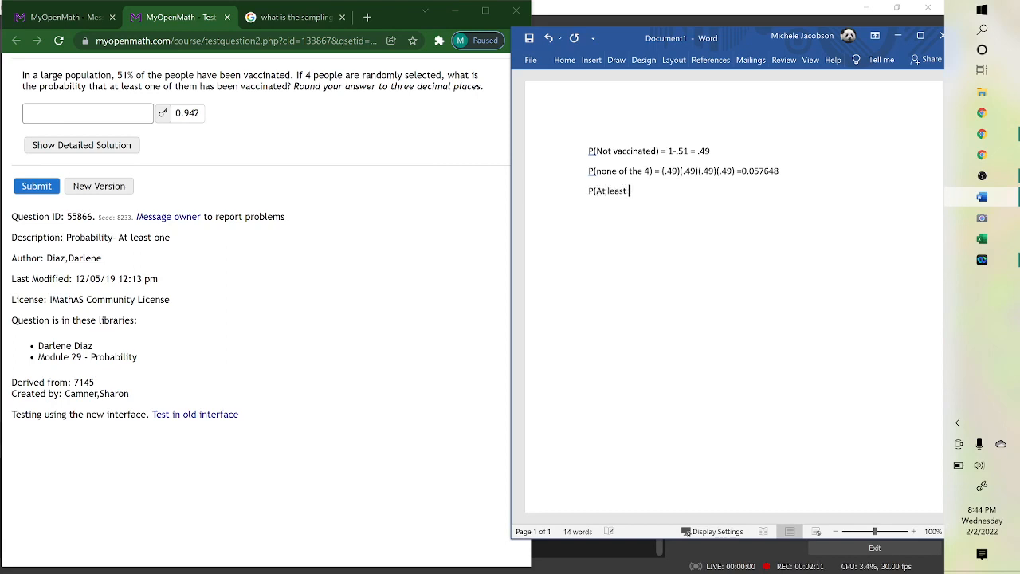
text(one)
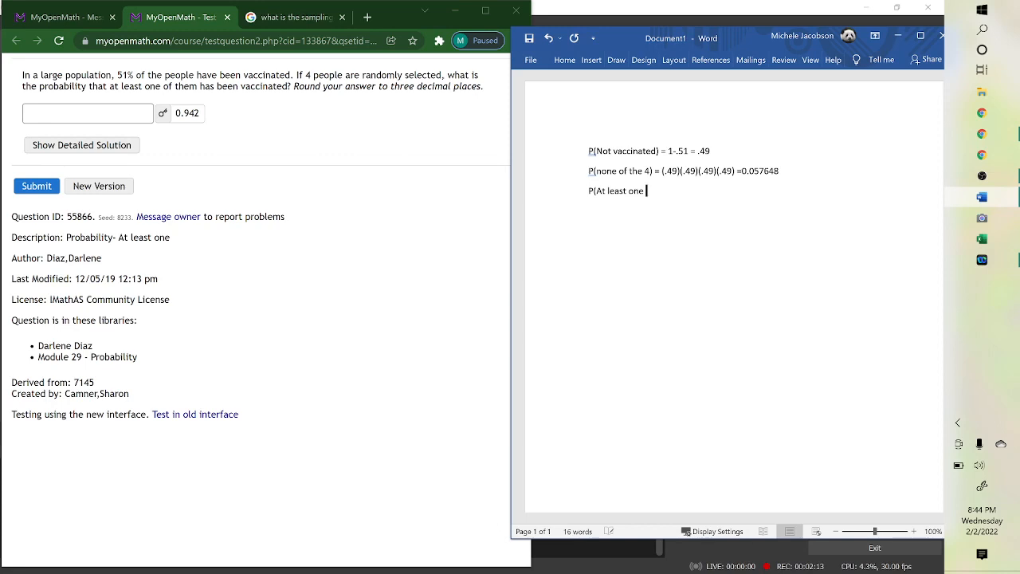
text(is vaccinated)
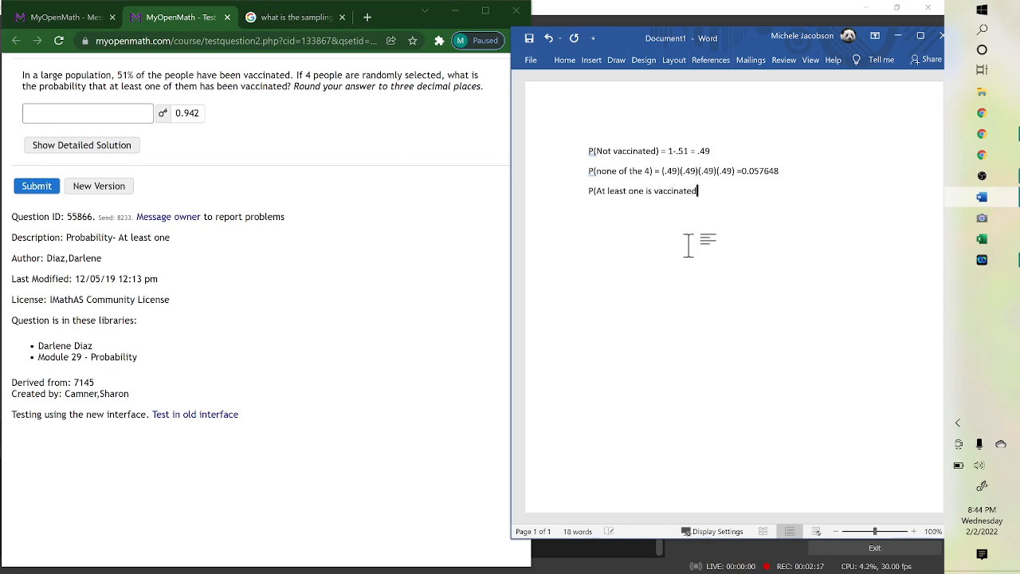
text(=)
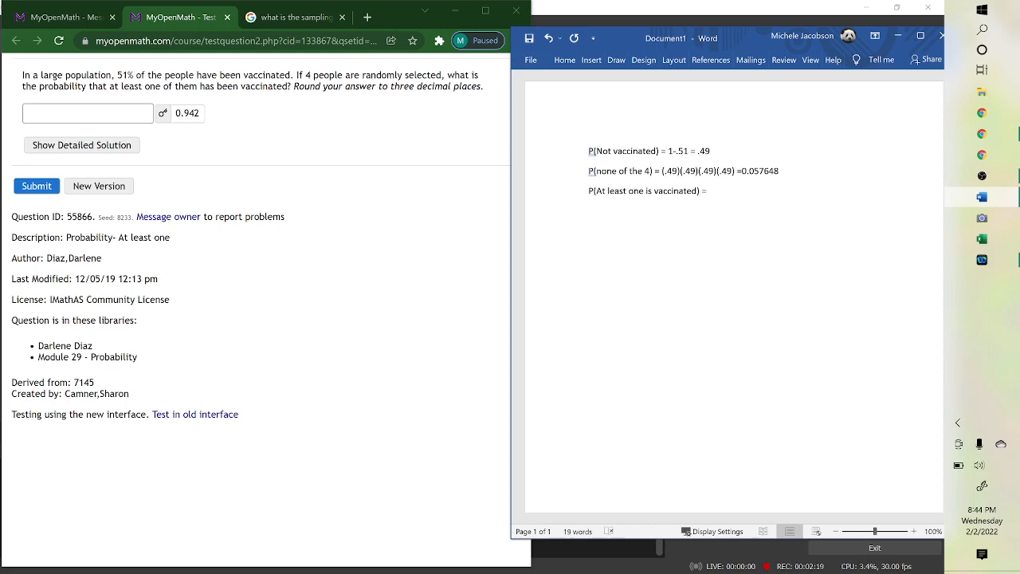
click(709, 190)
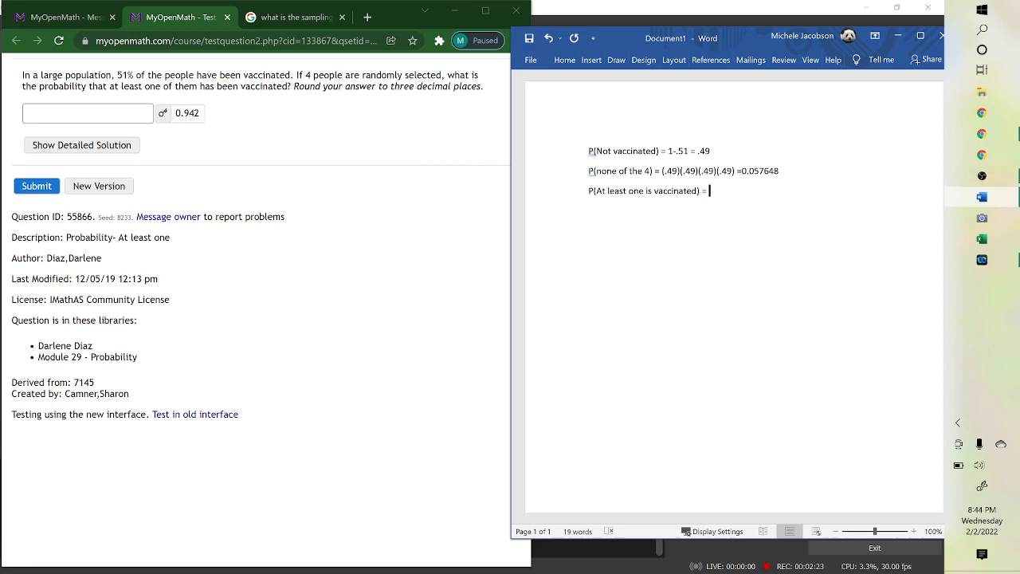
text(1)
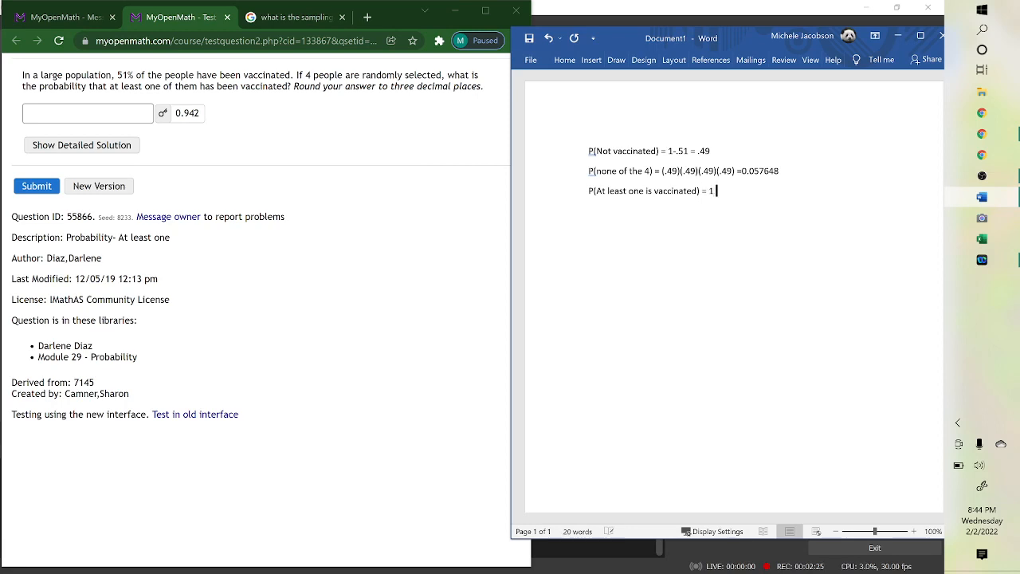
text(– P()
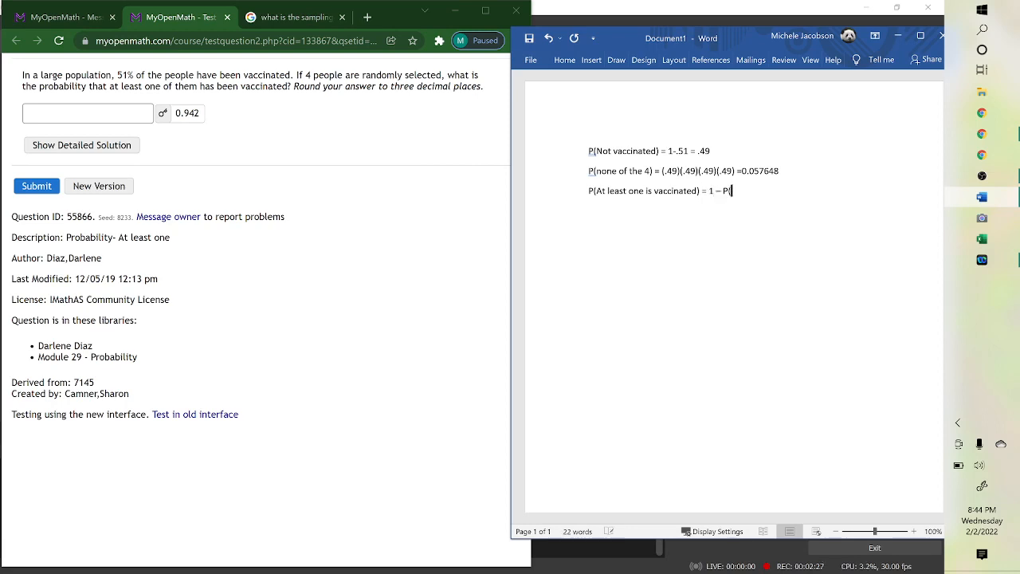
text(None)
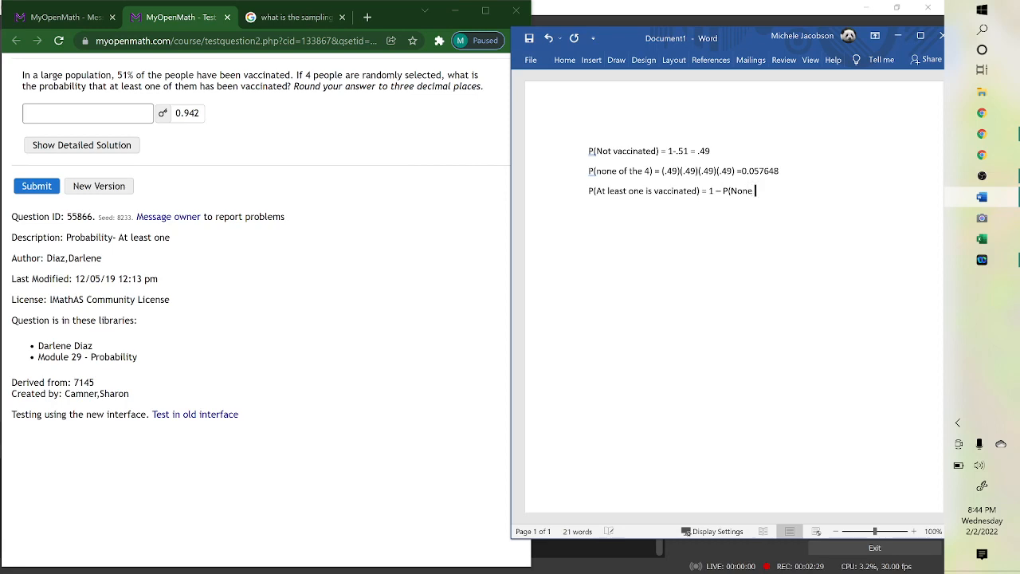
text(of the 4 are vaccinated)
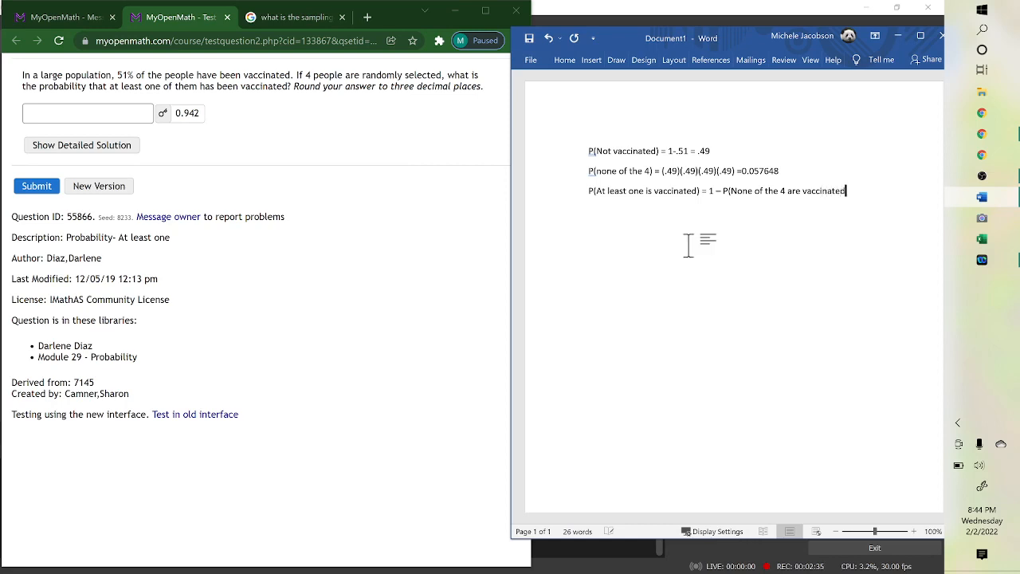
text())
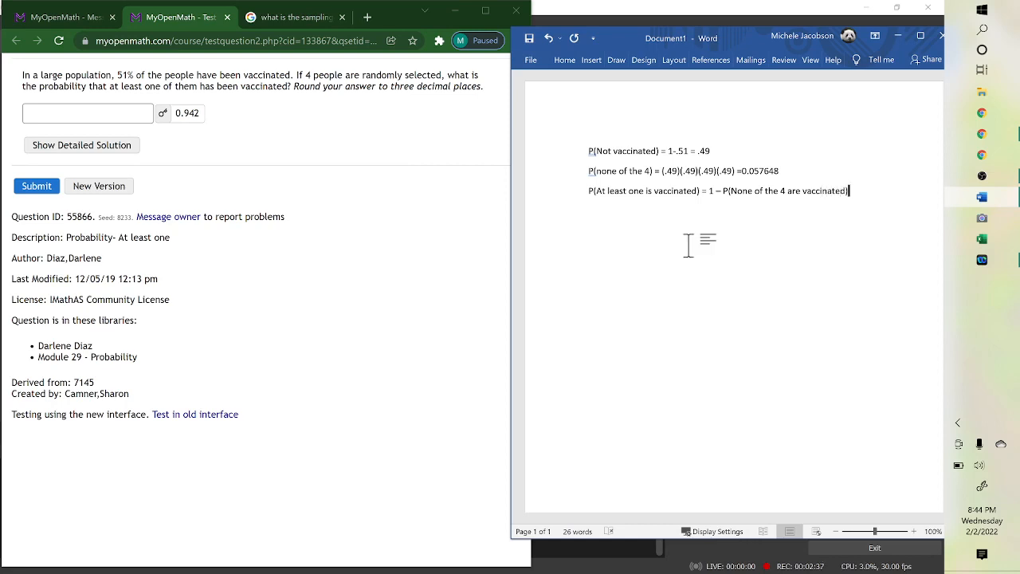
key(enter)
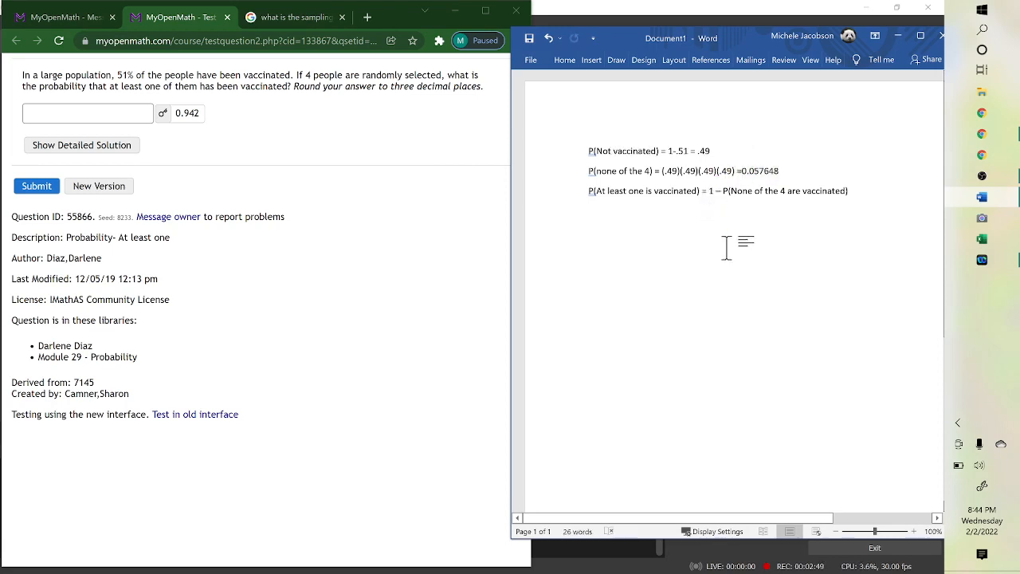
Write the final line '1 – 0.057648 = 0.942'
text(1-  0.057648)
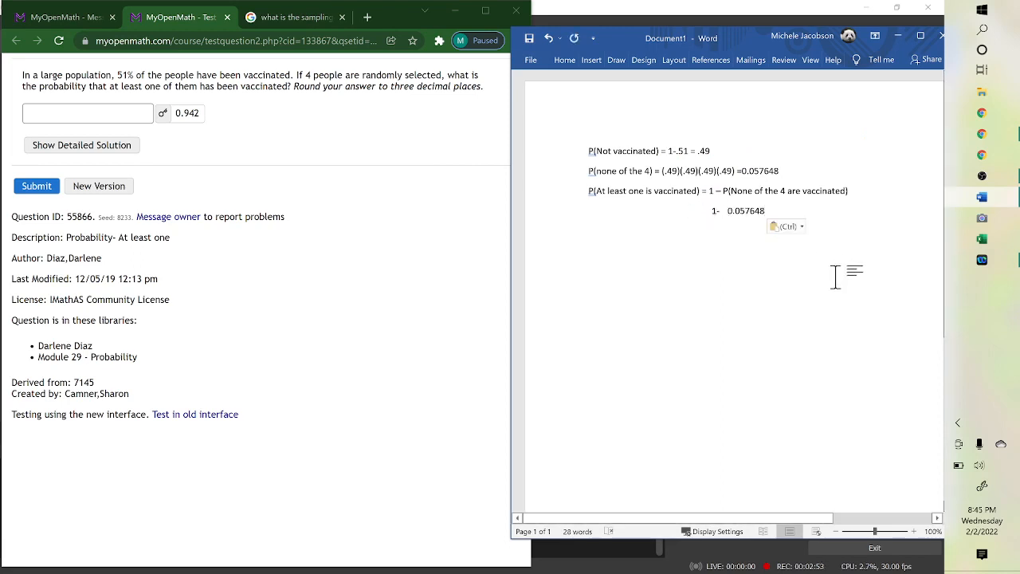
text(=)
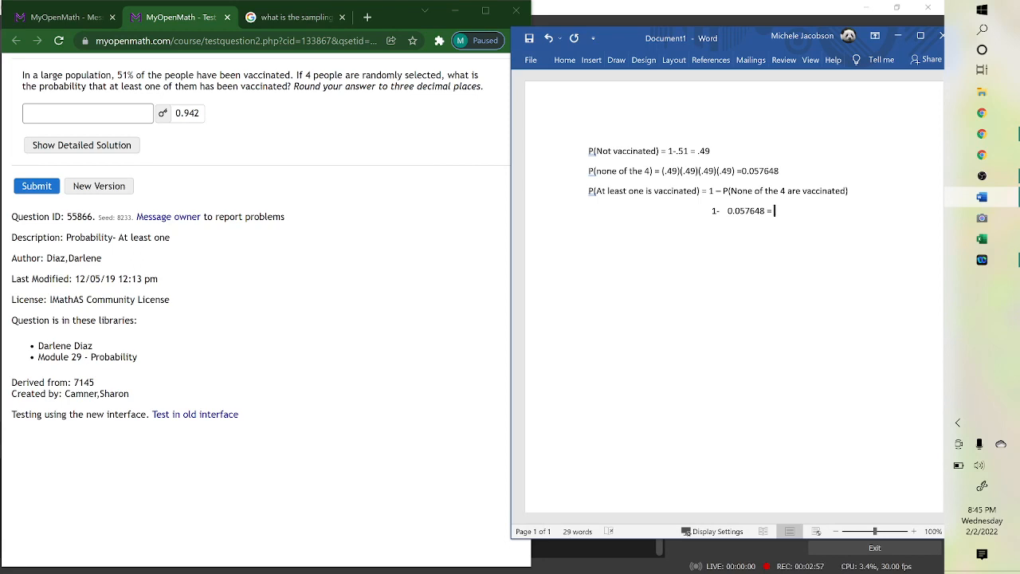
text(0.942)
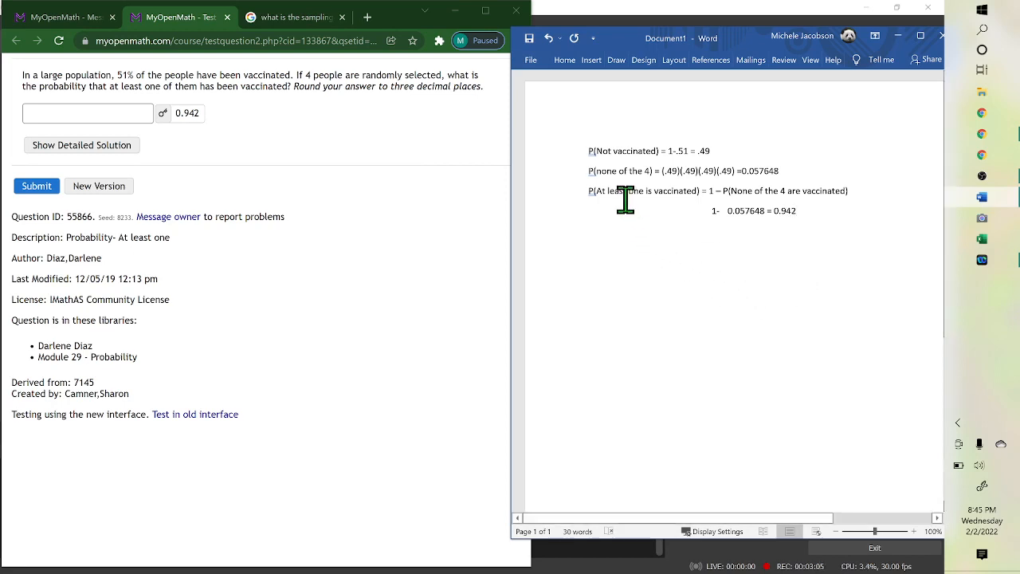
mouse_move(692, 262)
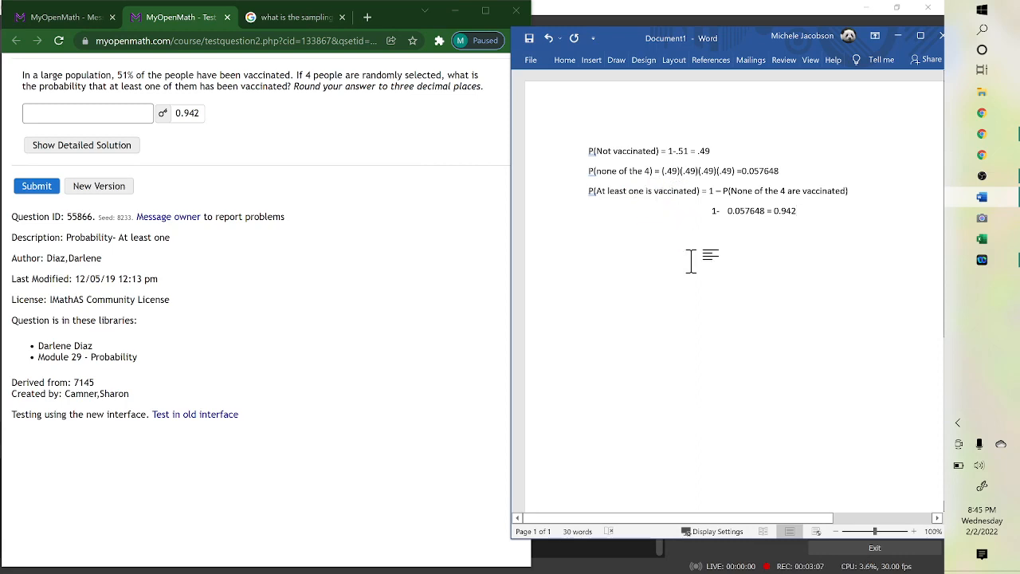
click(796, 211)
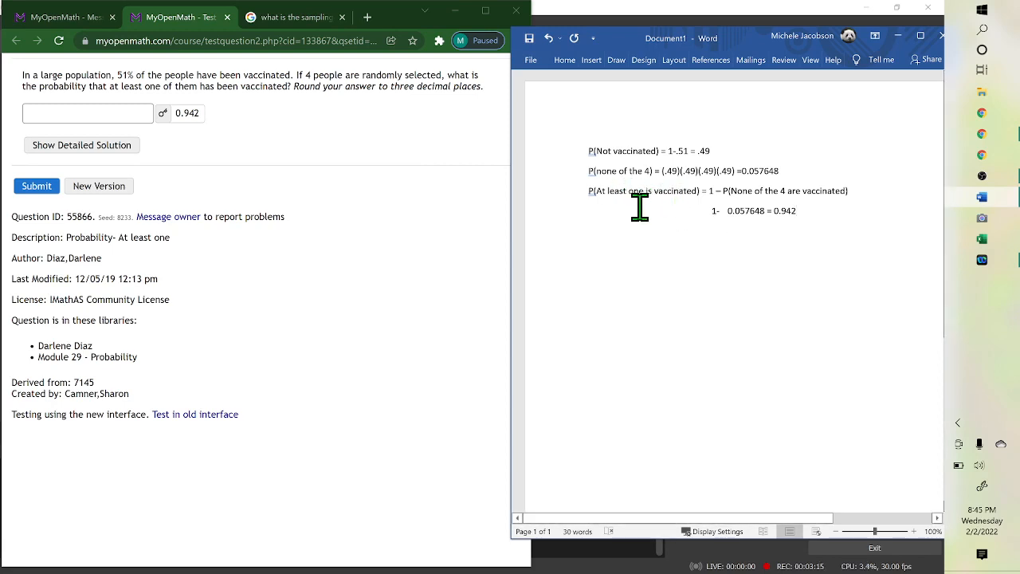
mouse_move(627, 173)
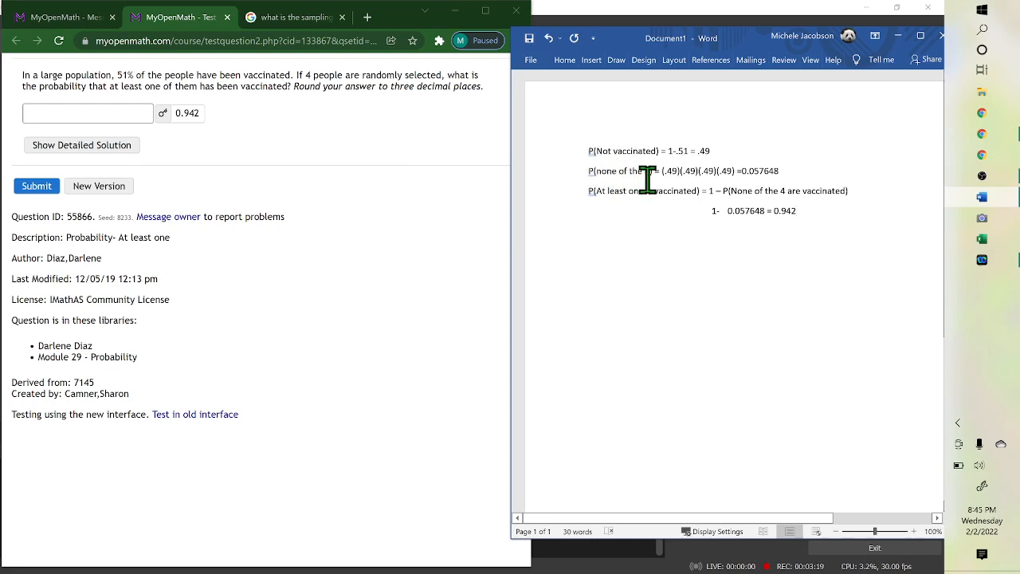
mouse_move(773, 269)
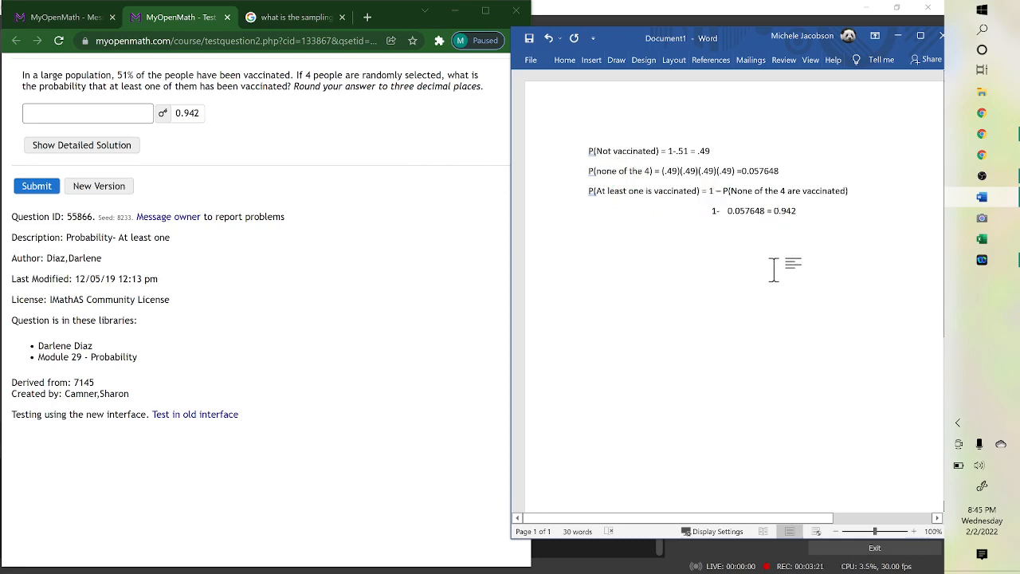